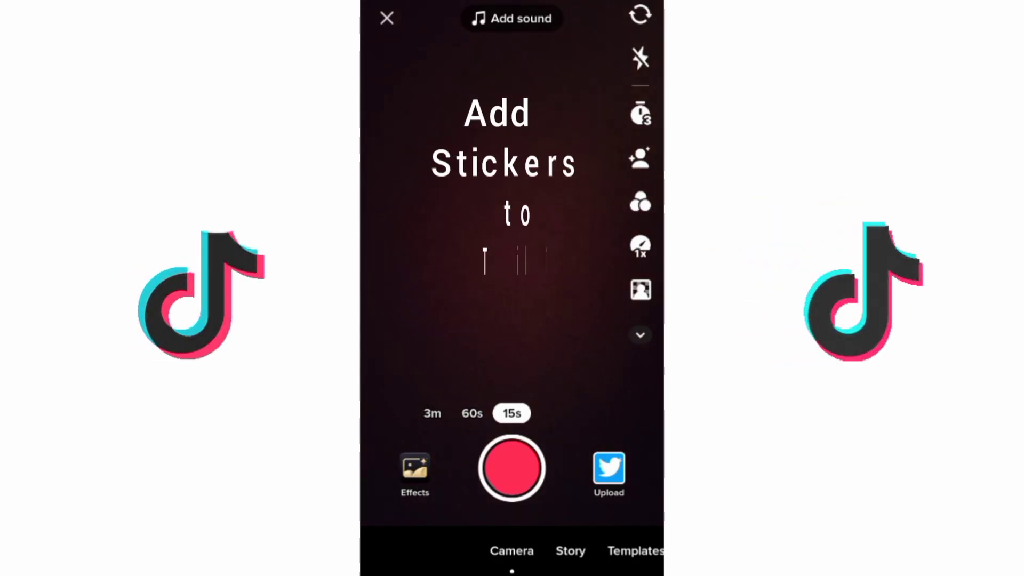
Bring up the sticker library for the video being edited.
left_click(513, 468)
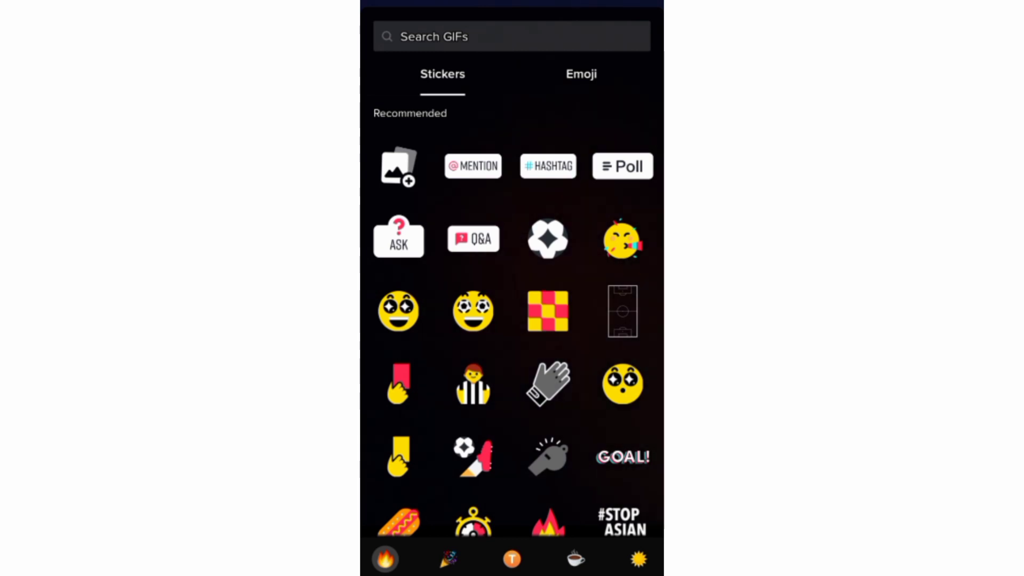
left_click(441, 559)
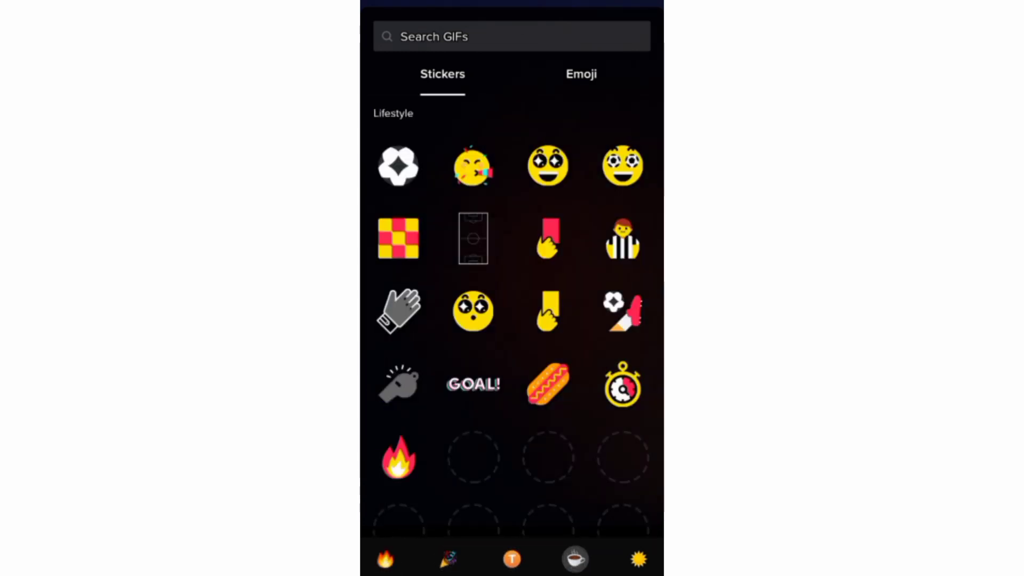
left_click(638, 559)
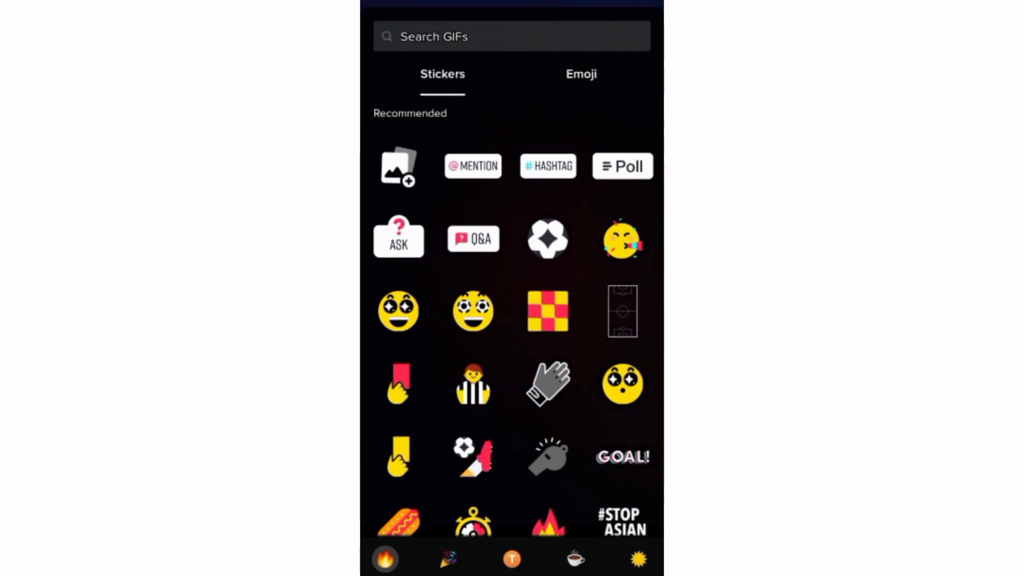
Add the fire sticker and trim it to show from 0.4s to 10.6s (10.2s duration).
left_click(581, 74)
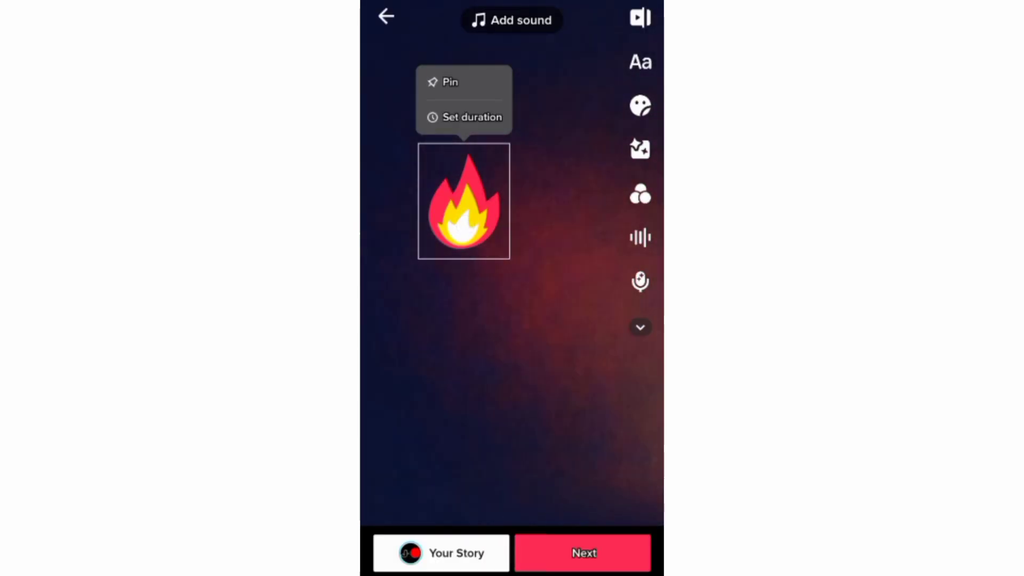
left_click_drag(463, 203, 450, 283)
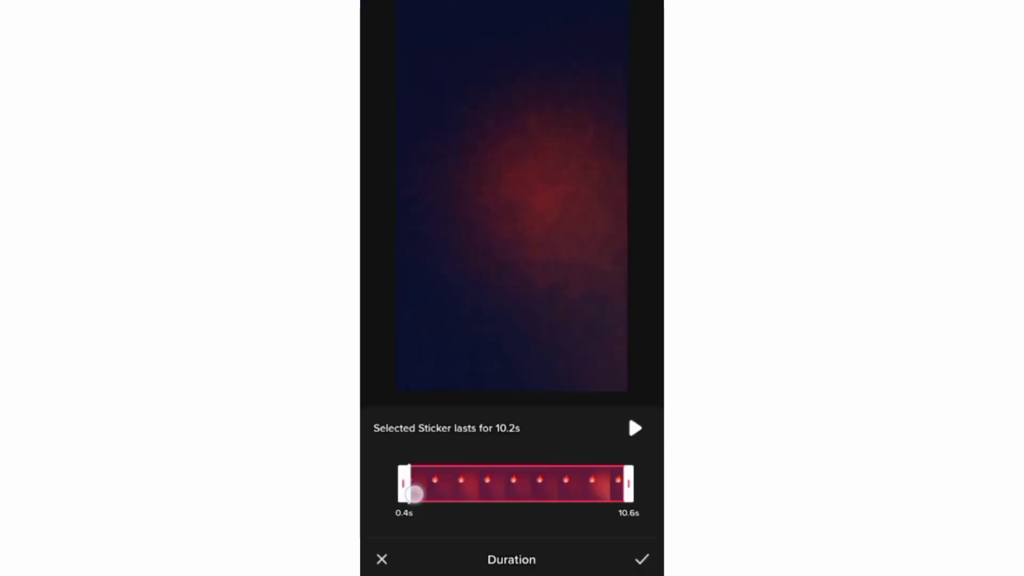
left_click(643, 574)
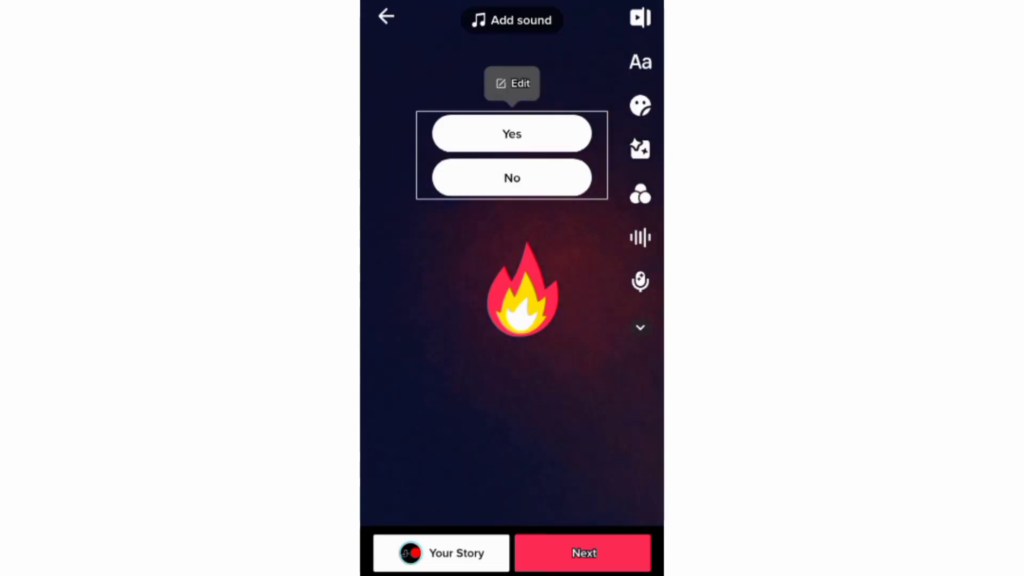